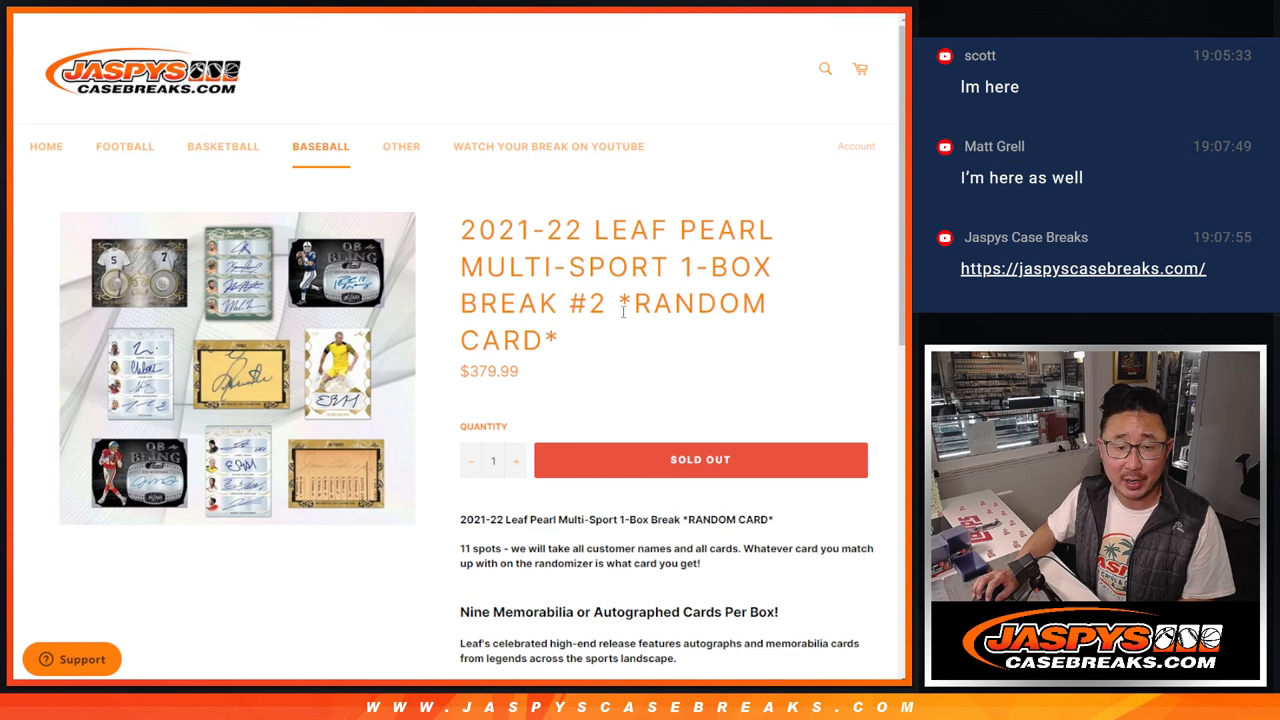
- Scroll through the List Randomizer page to review the eleven customer entries
scroll(down, 3)
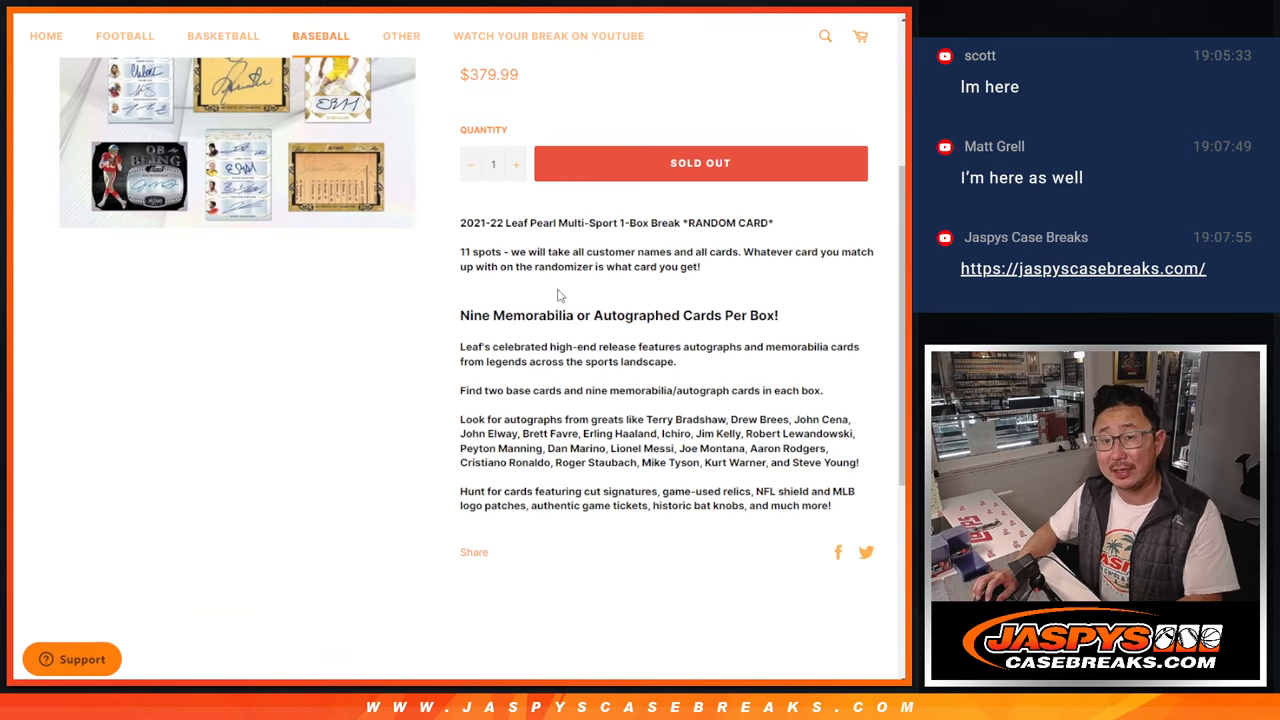
scroll(up, 3)
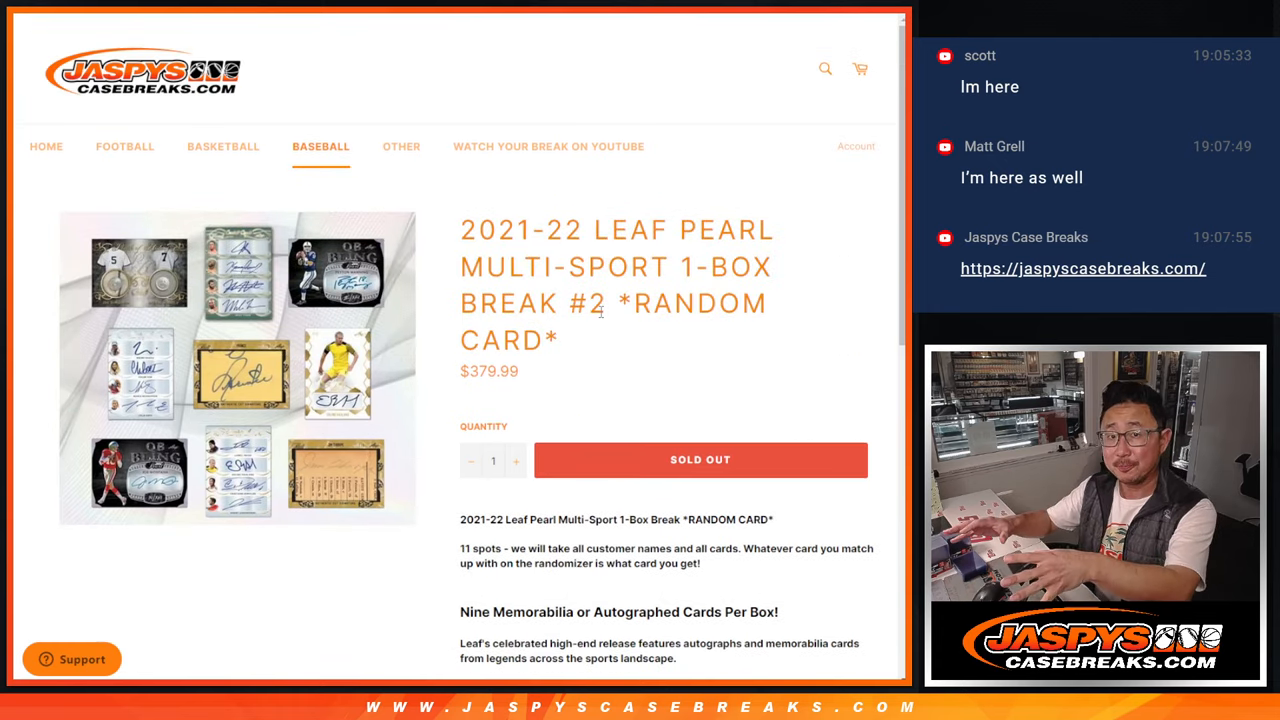
mouse_move(574, 92)
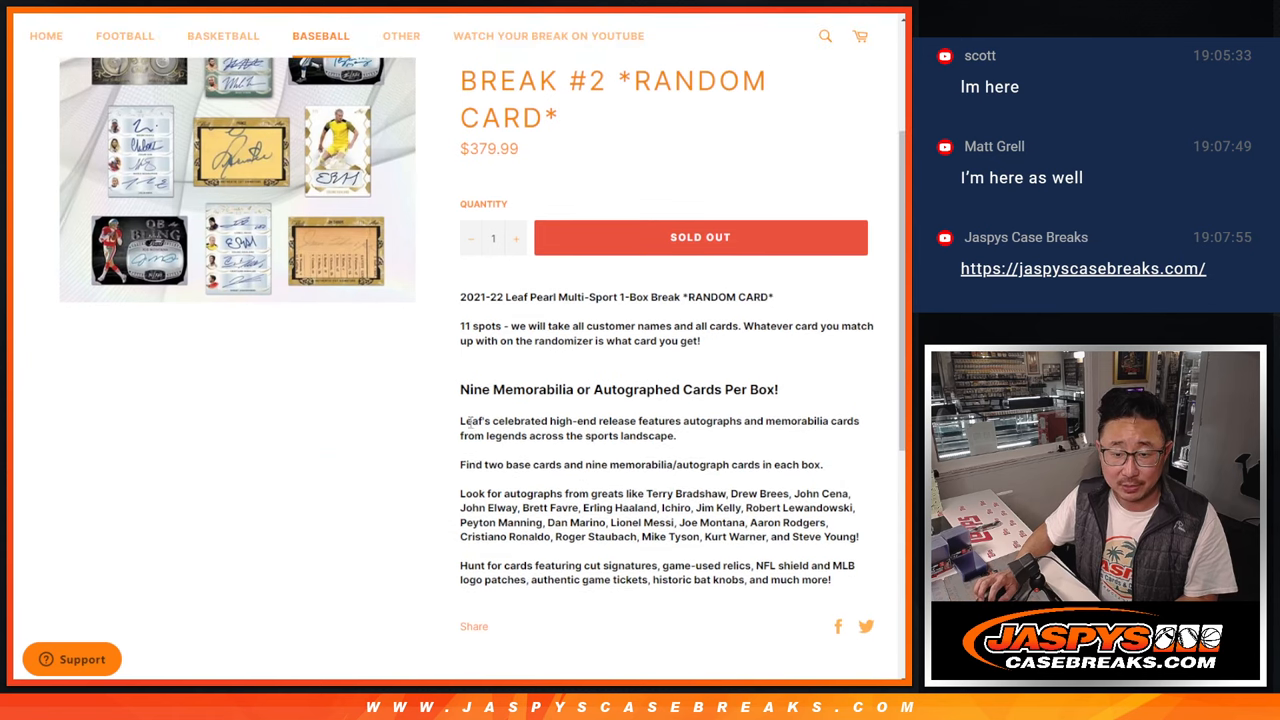
mouse_move(836, 464)
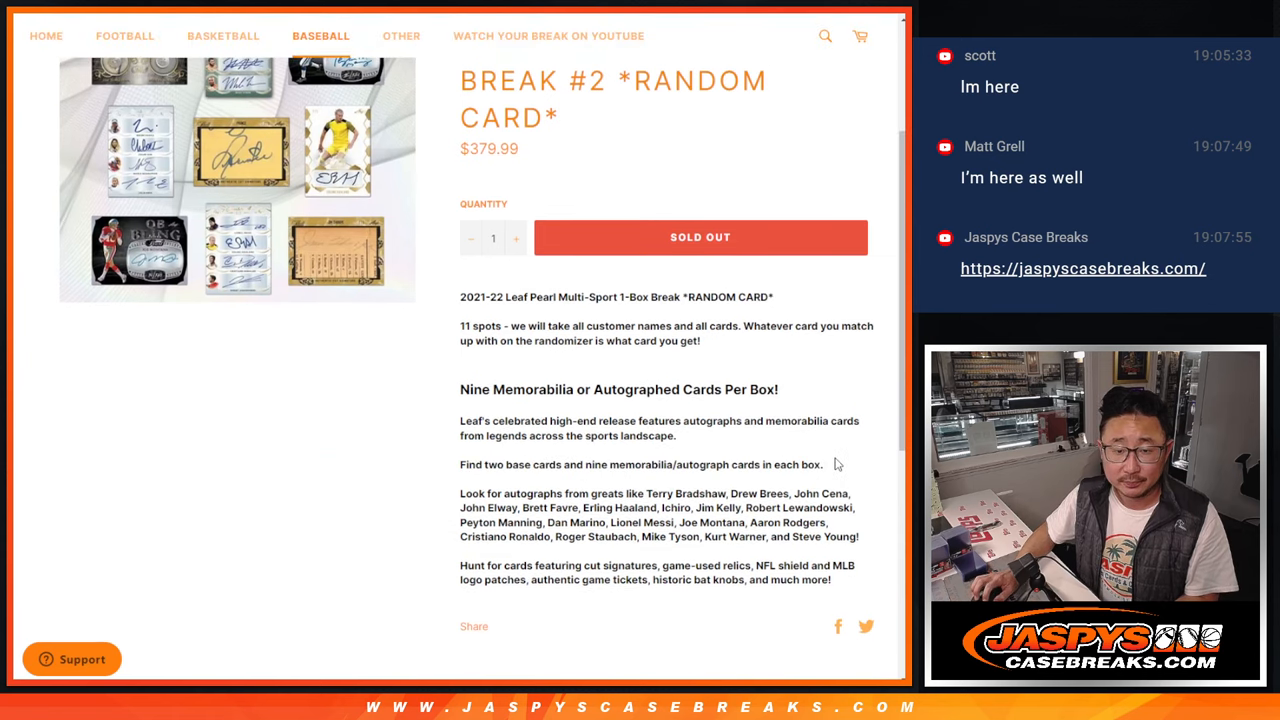
scroll(up, 3)
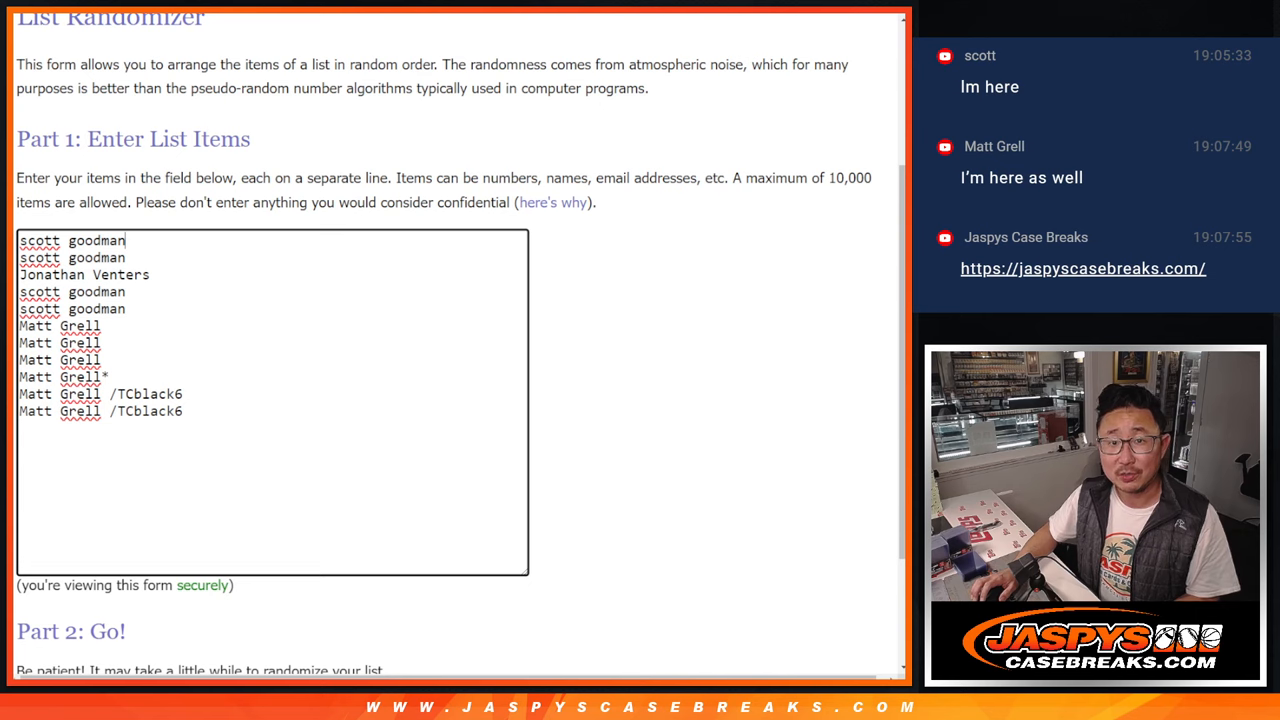
mouse_move(588, 216)
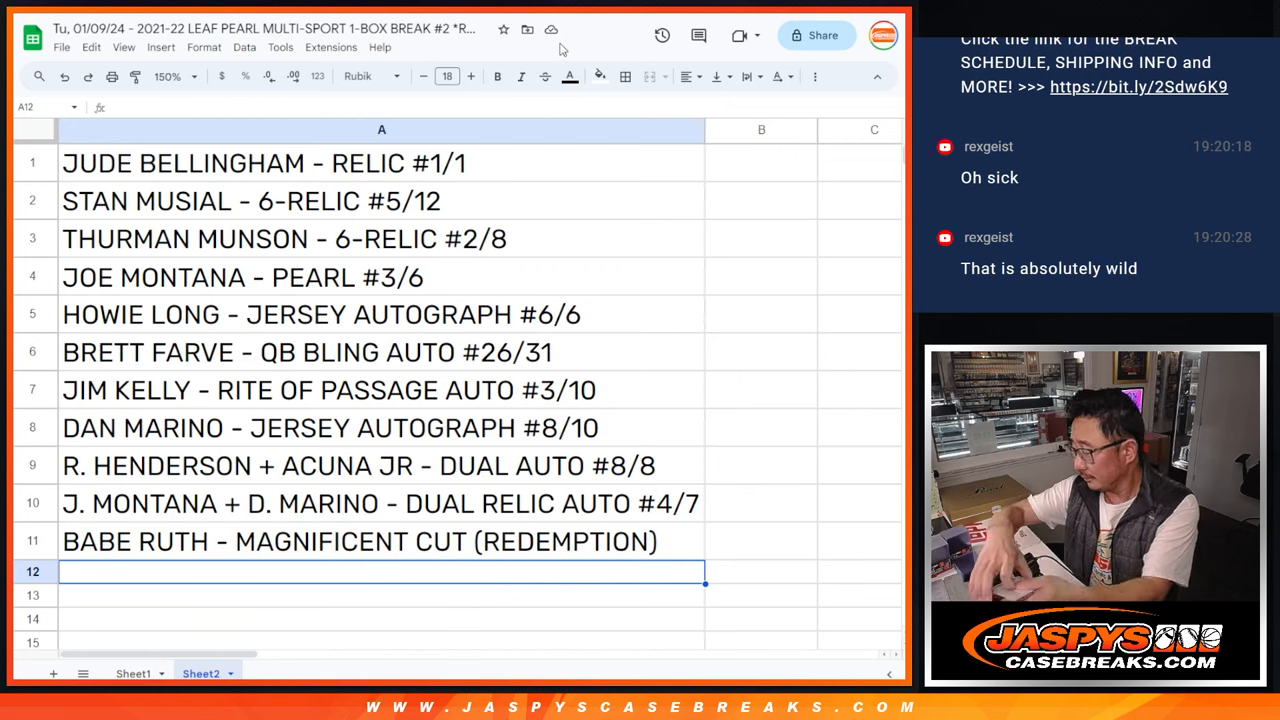
mouse_move(416, 168)
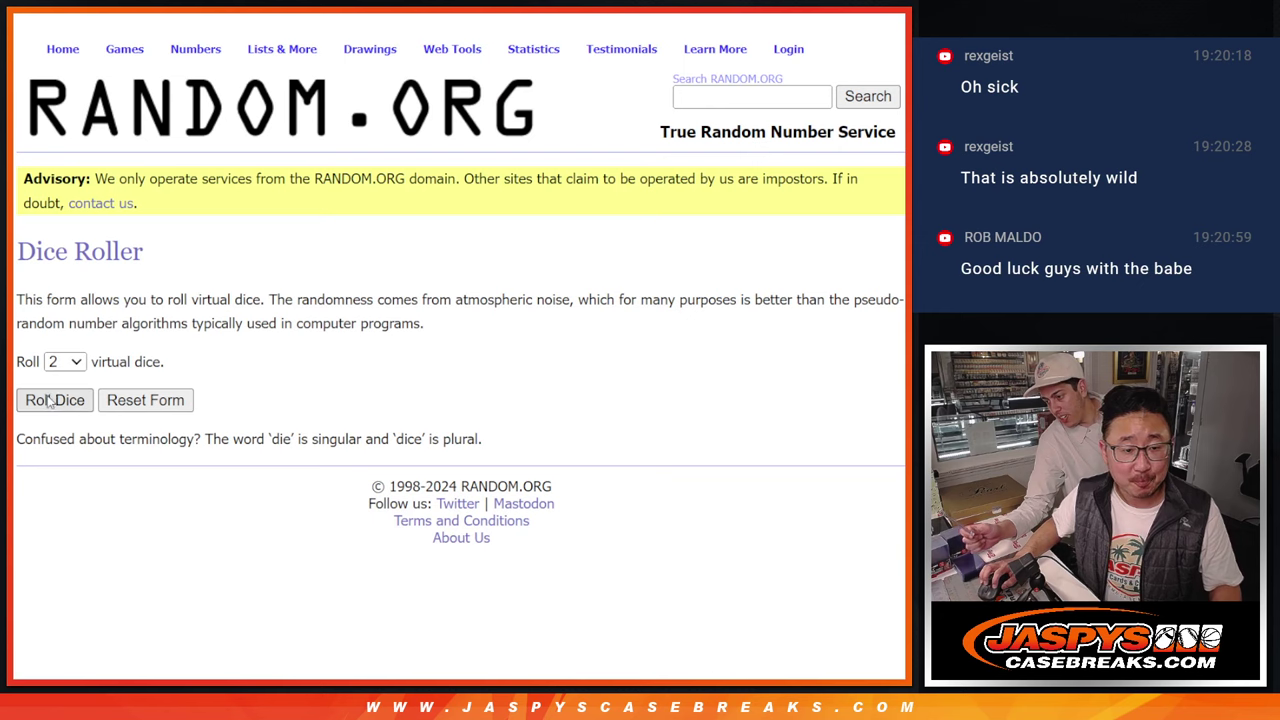
- Roll the two virtual dice
click(56, 400)
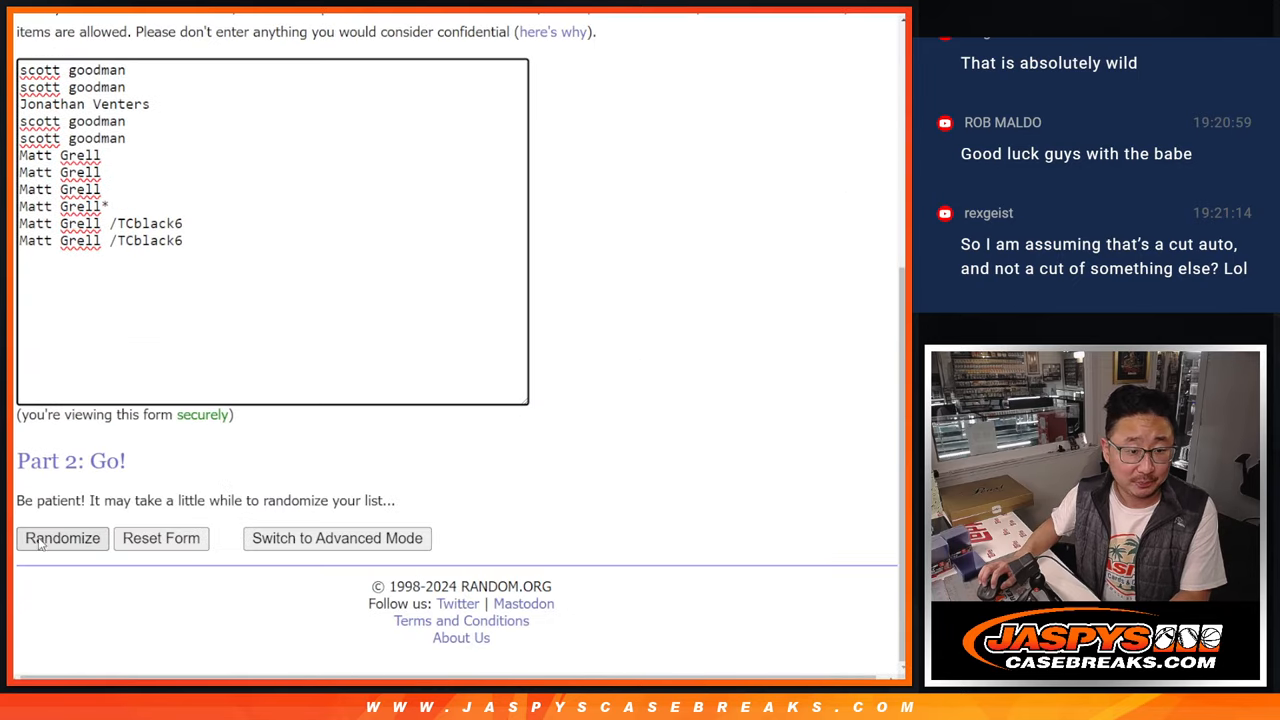
- Reshuffle the eleven customer names repeatedly until the seventh random order shows
click(62, 538)
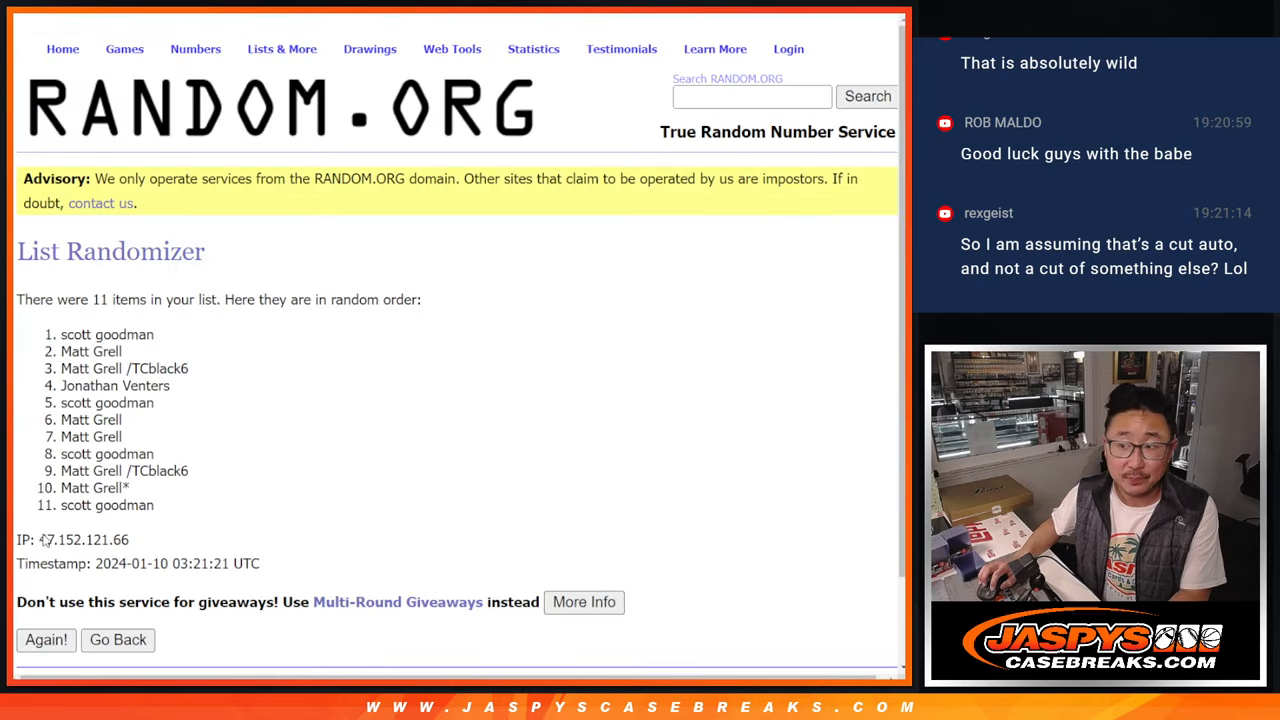
click(44, 640)
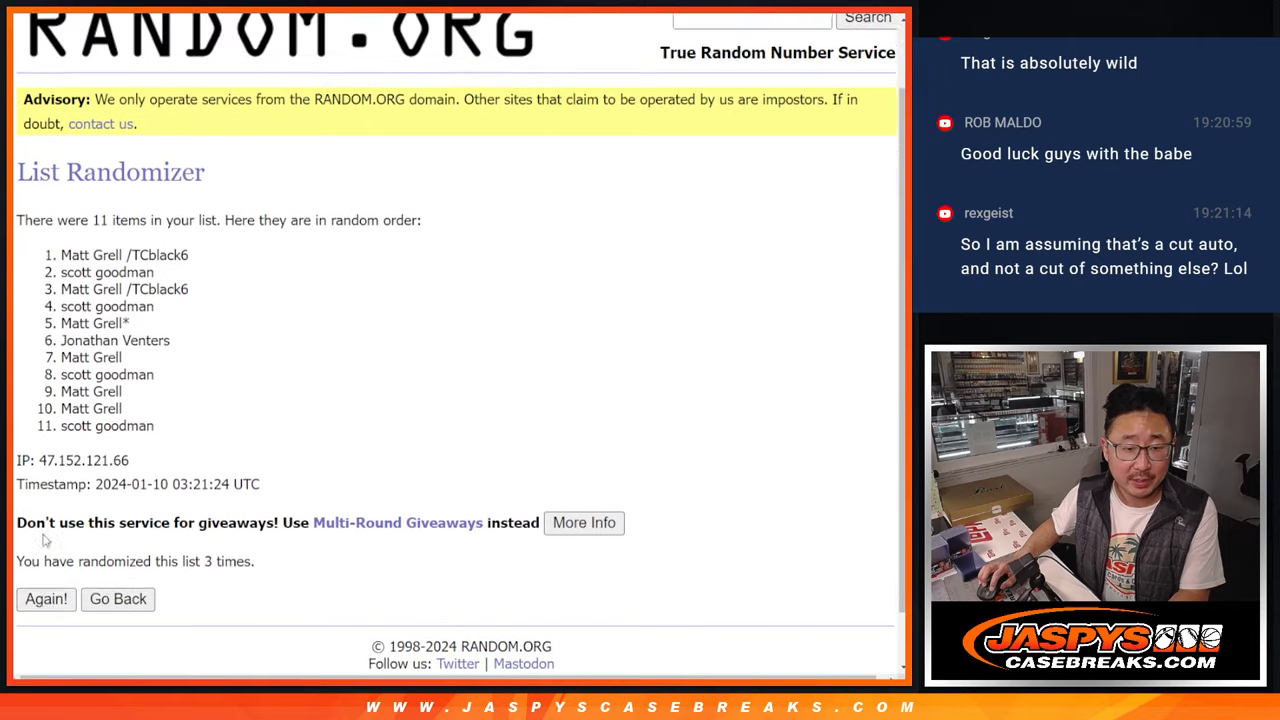
click(46, 600)
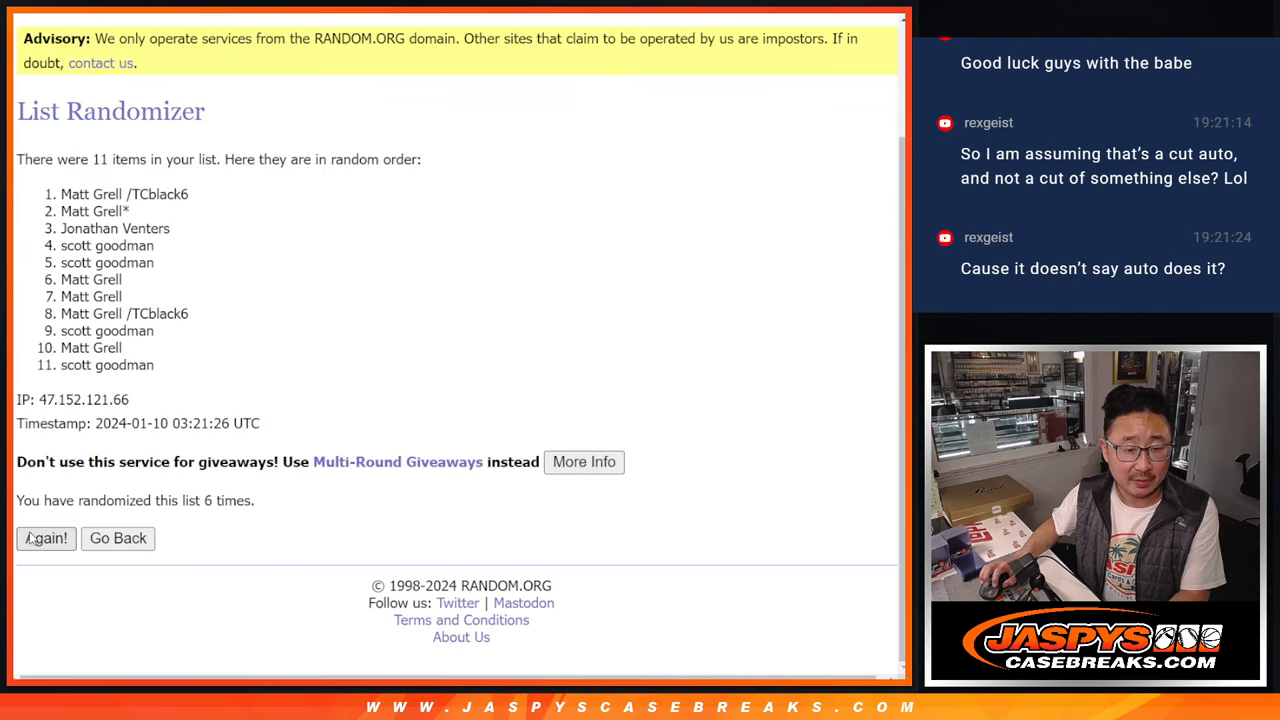
click(46, 538)
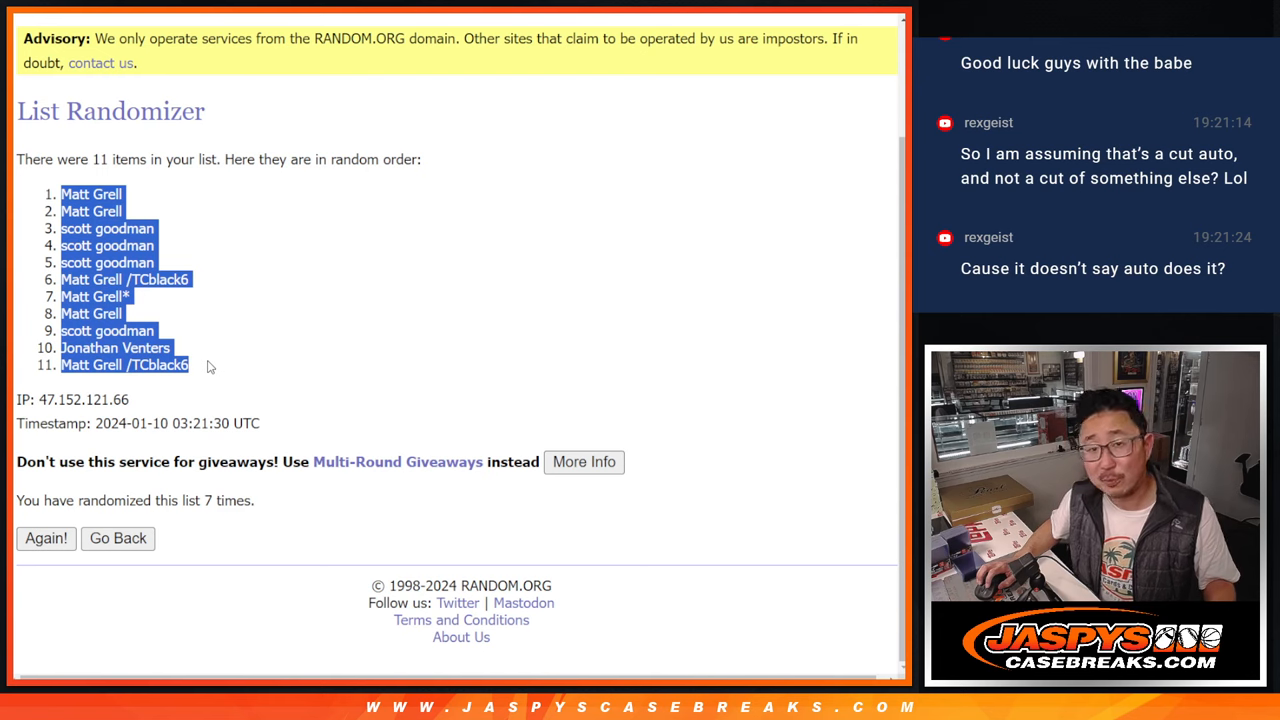
mouse_move(136, 256)
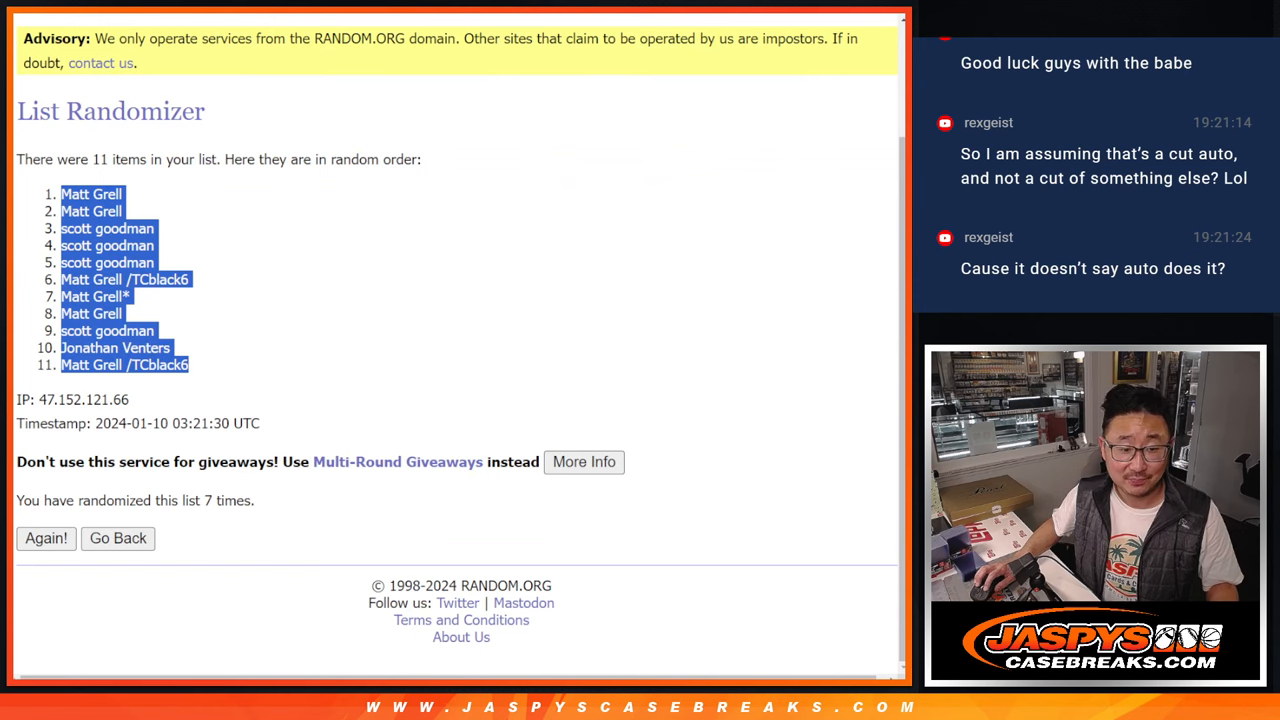
- Randomize the box hits list to its seventh shuffle and select the eleven results
click(116, 538)
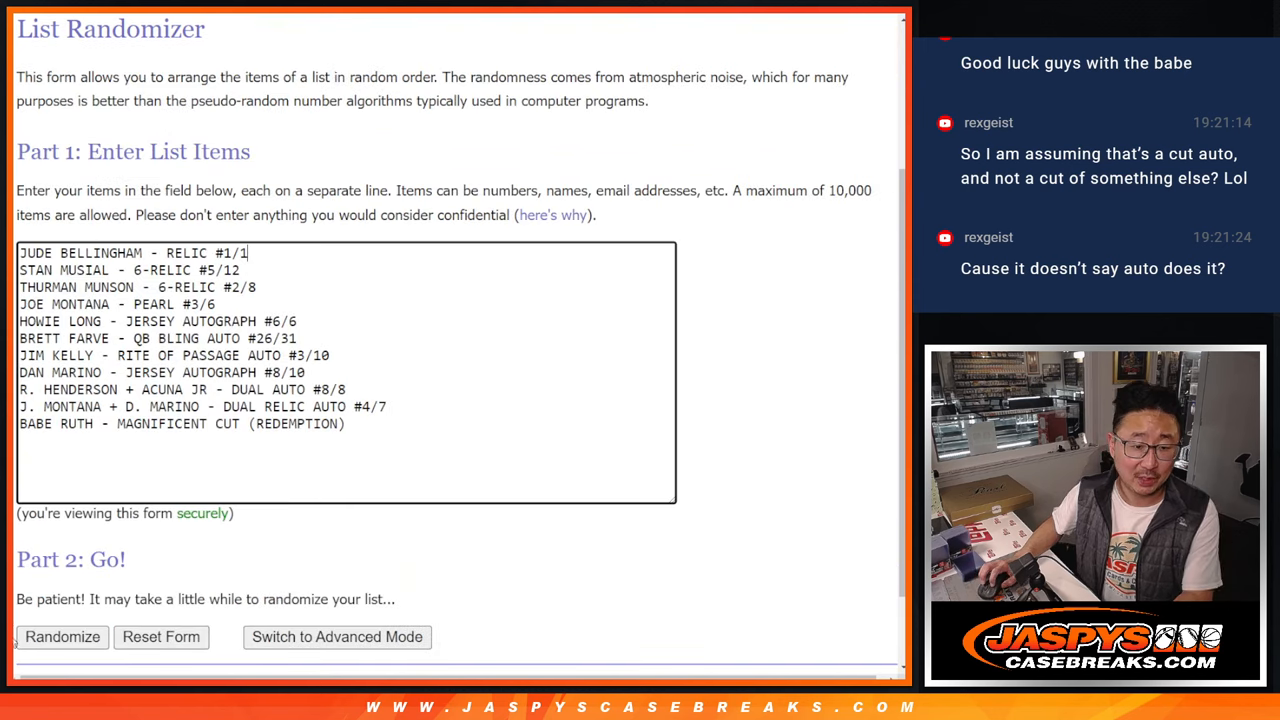
click(62, 636)
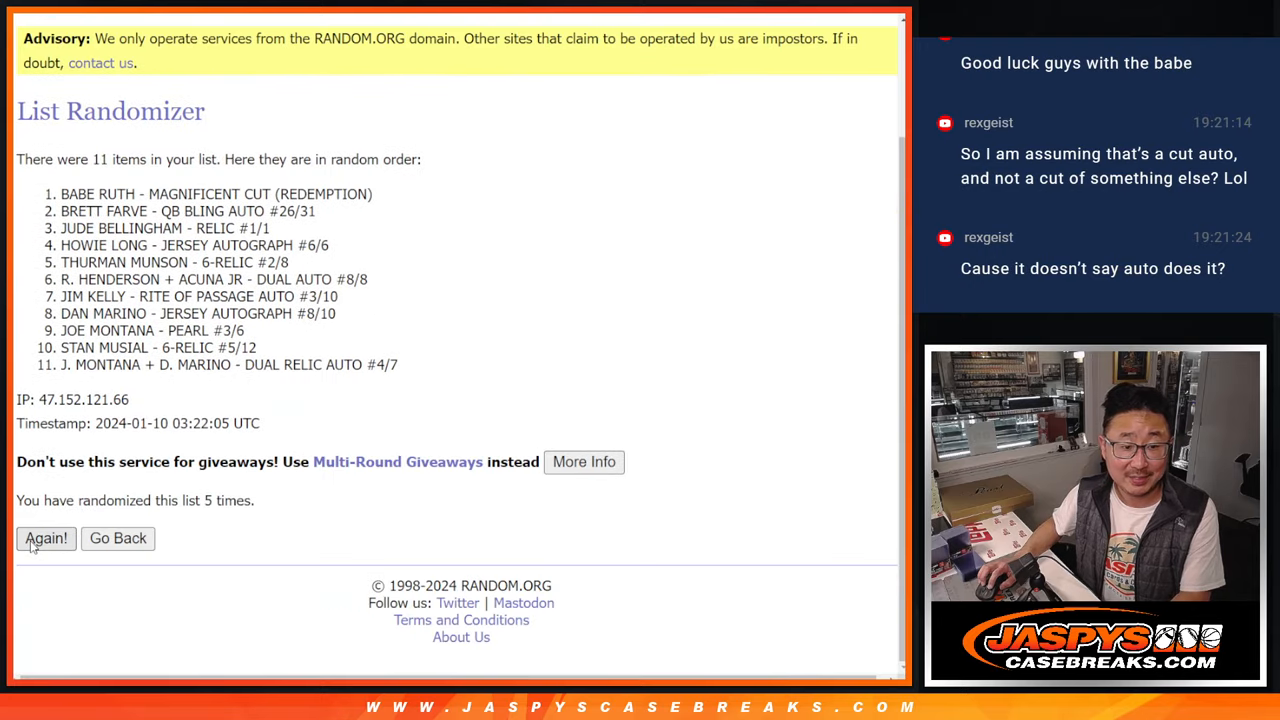
click(44, 538)
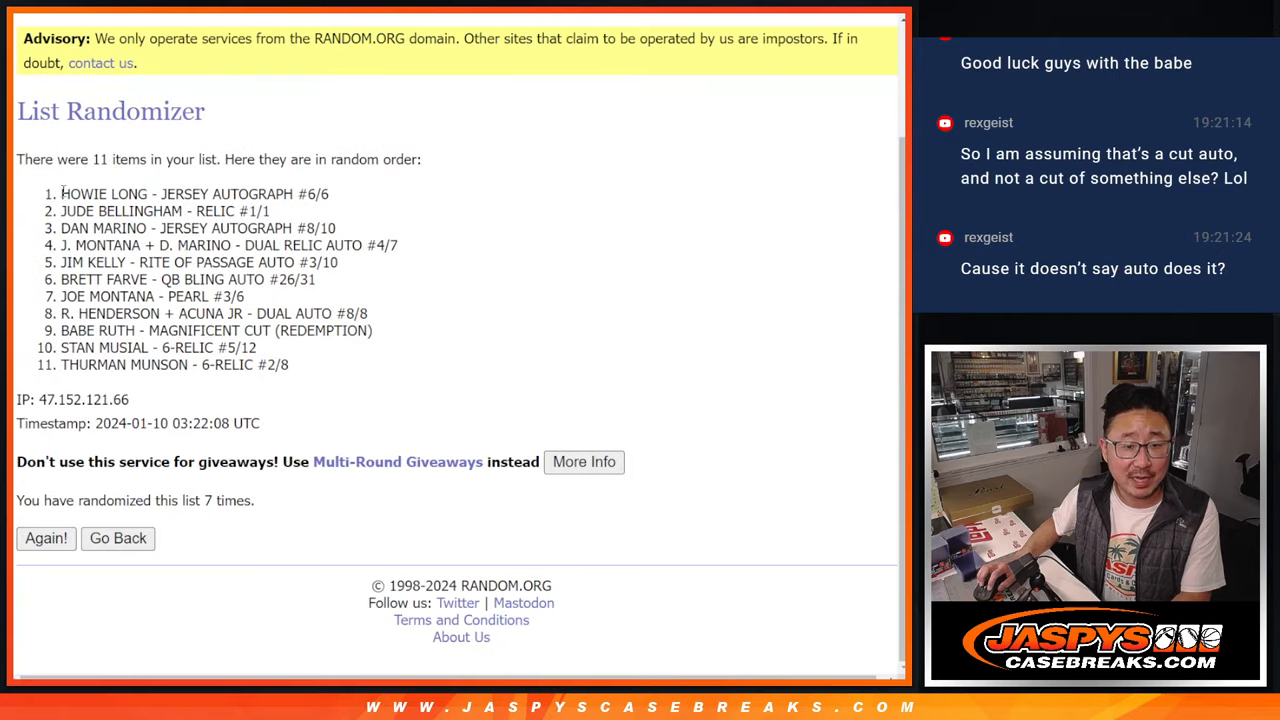
drag(62, 194, 290, 364)
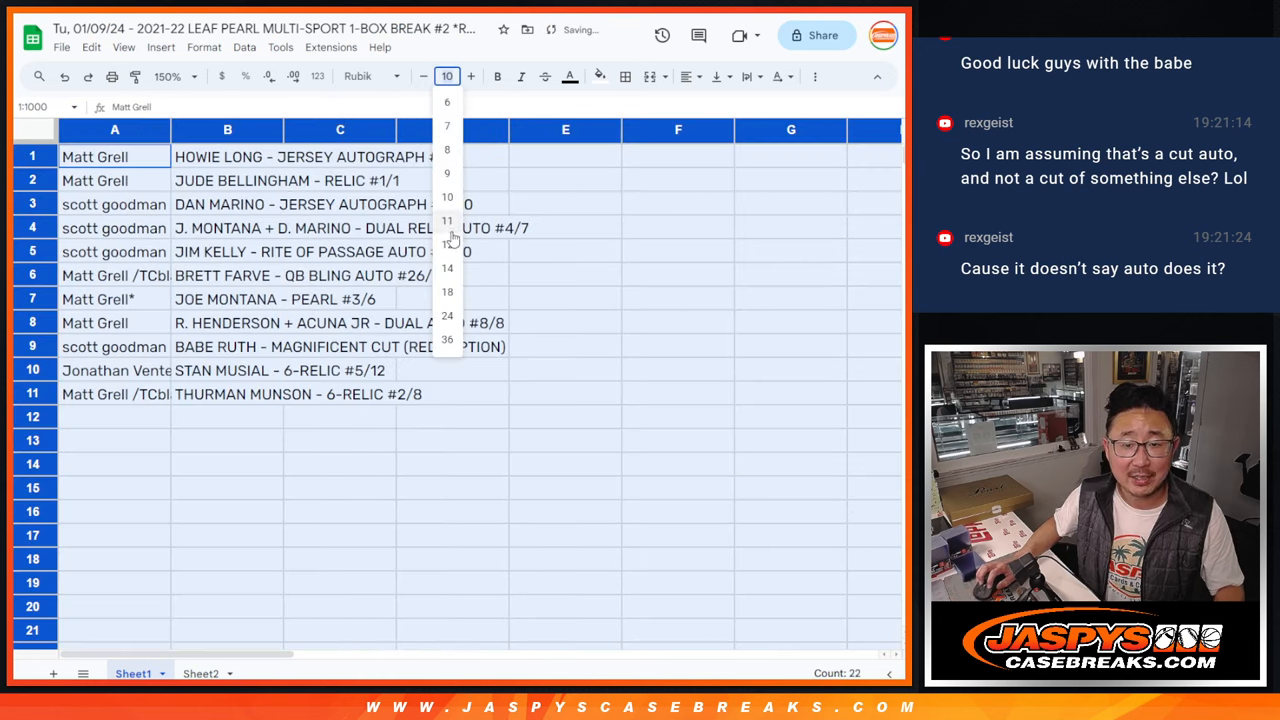
- Set the pairing text to font size 12 so each name-to-hit row reads fully
click(446, 244)
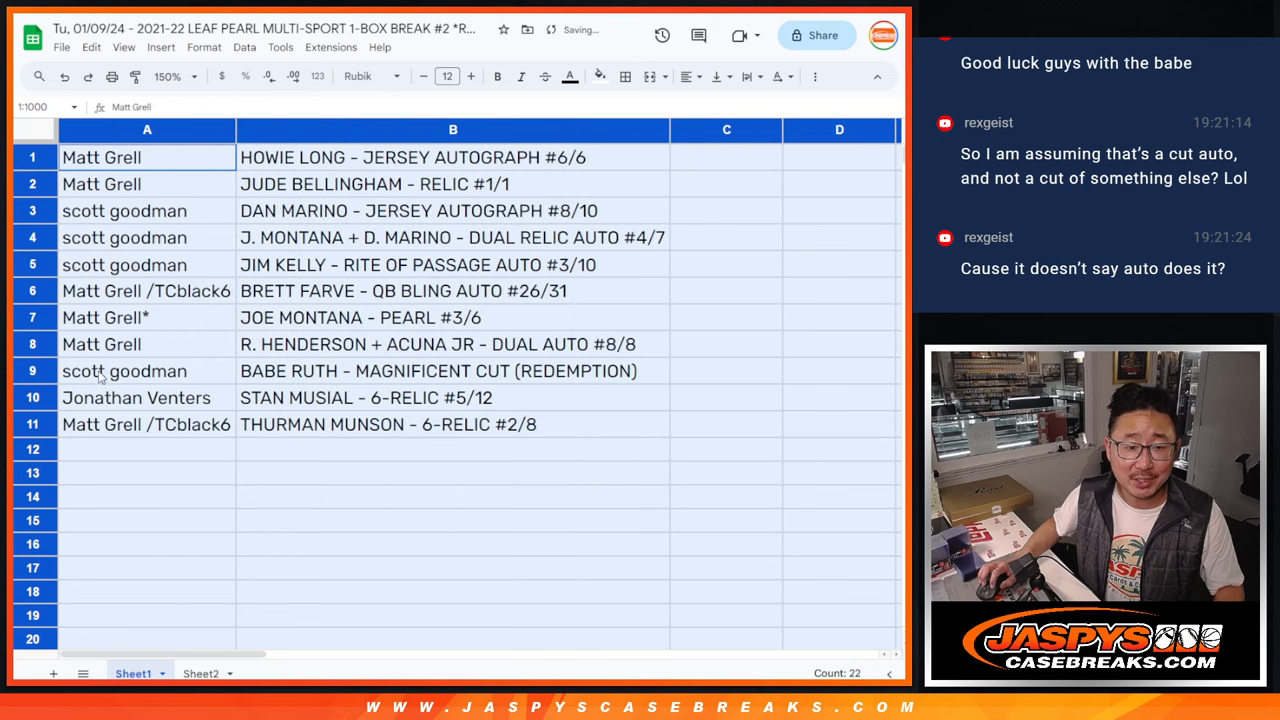
click(124, 370)
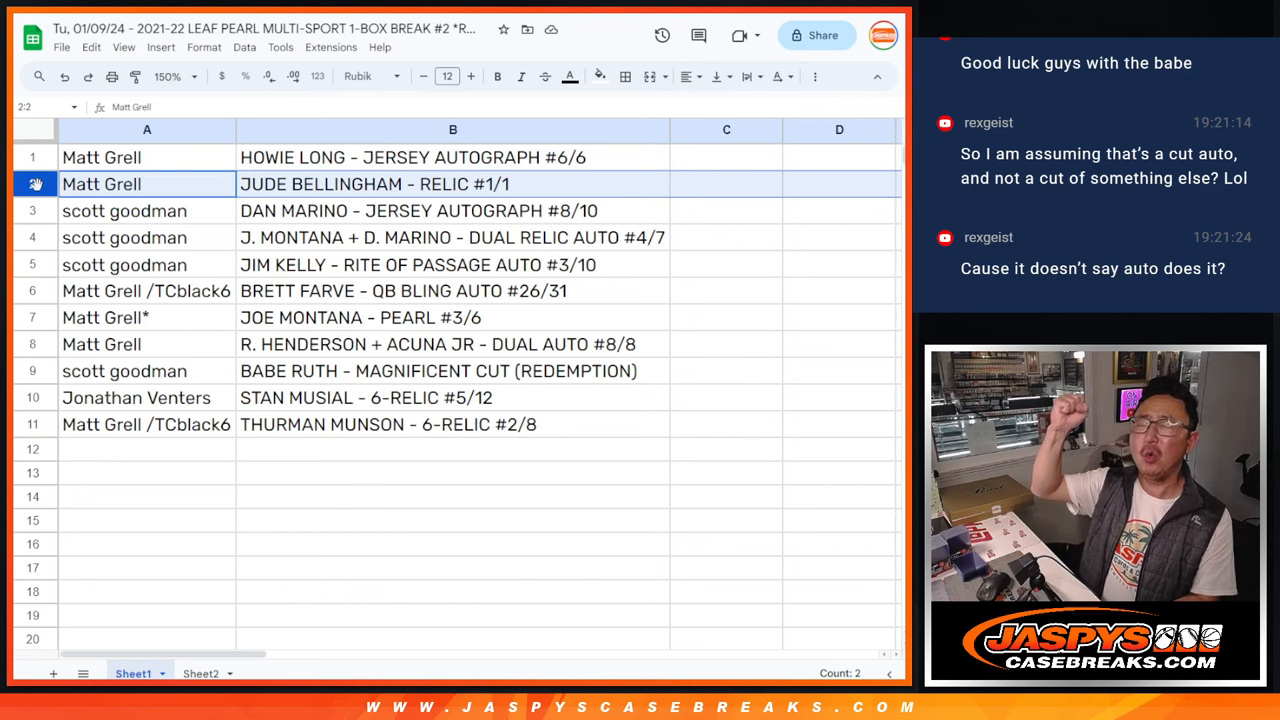
click(124, 210)
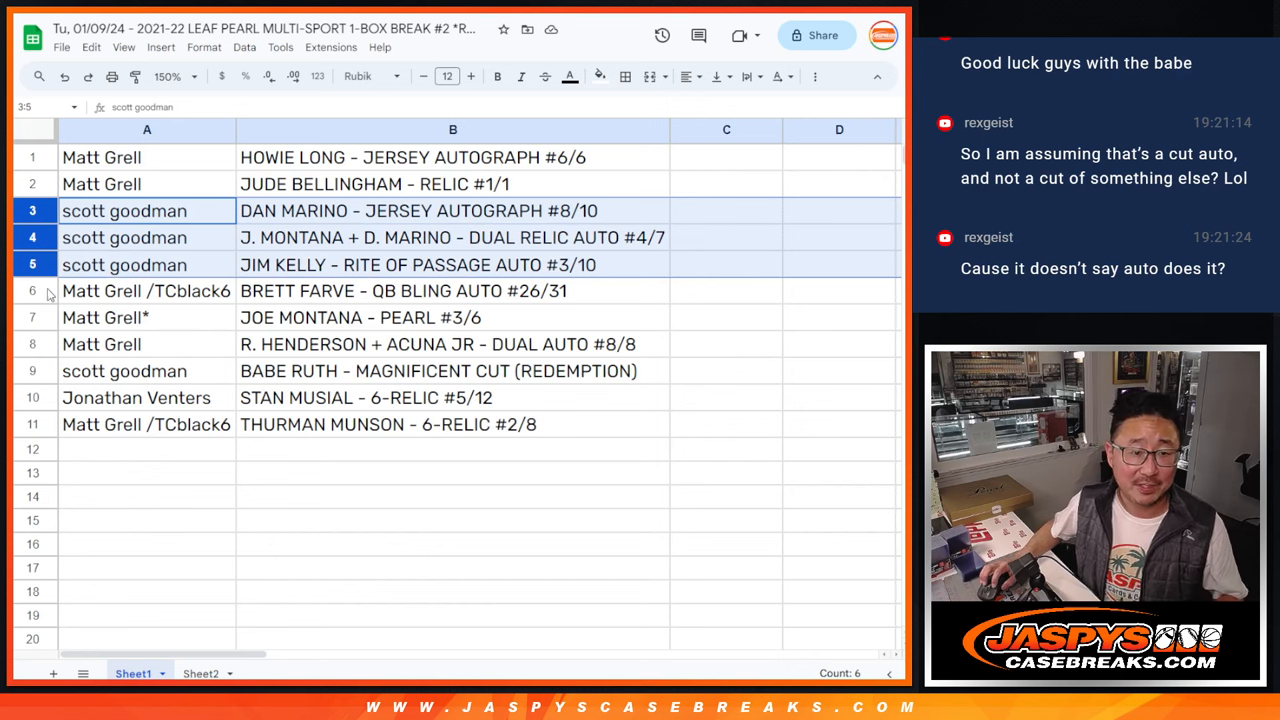
click(148, 290)
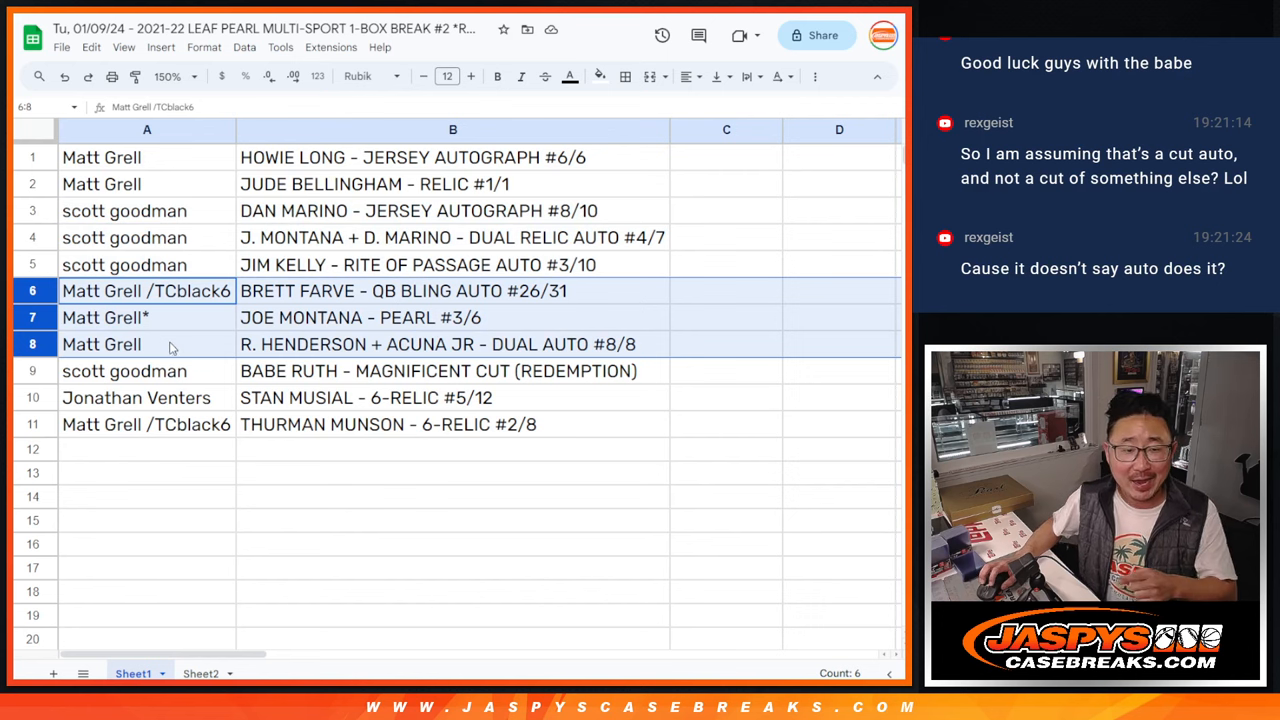
click(136, 396)
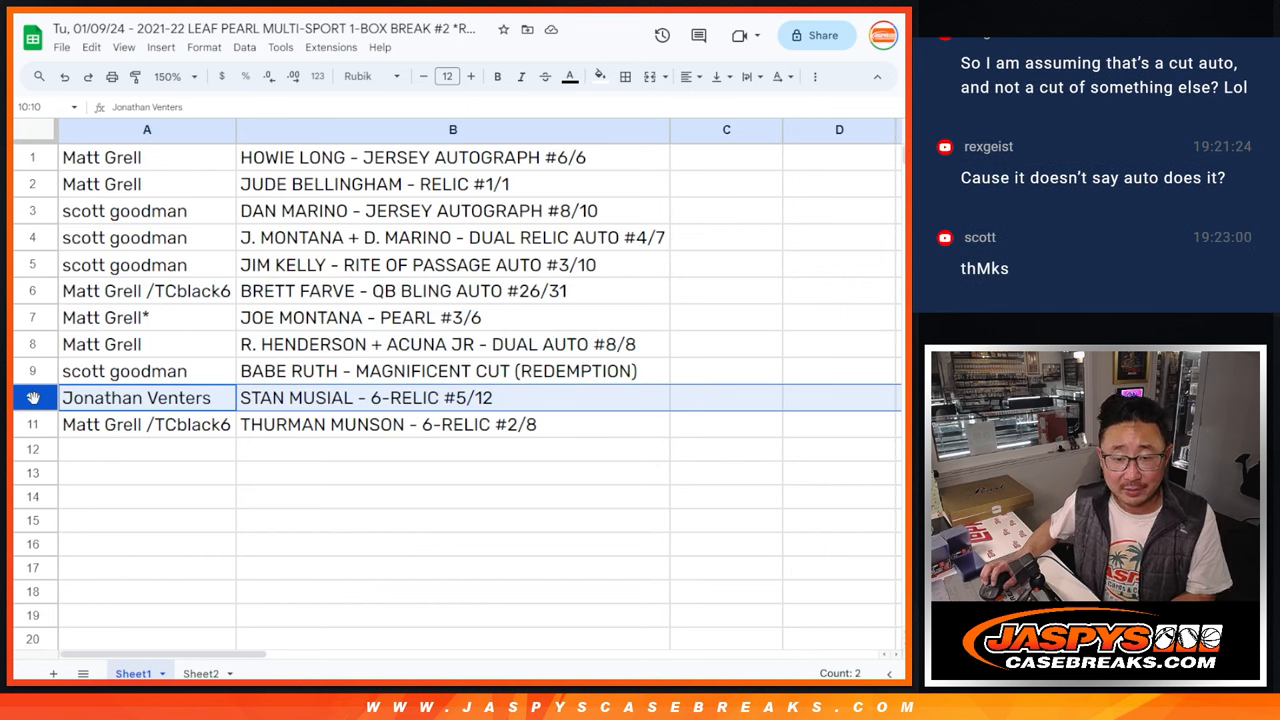
click(146, 424)
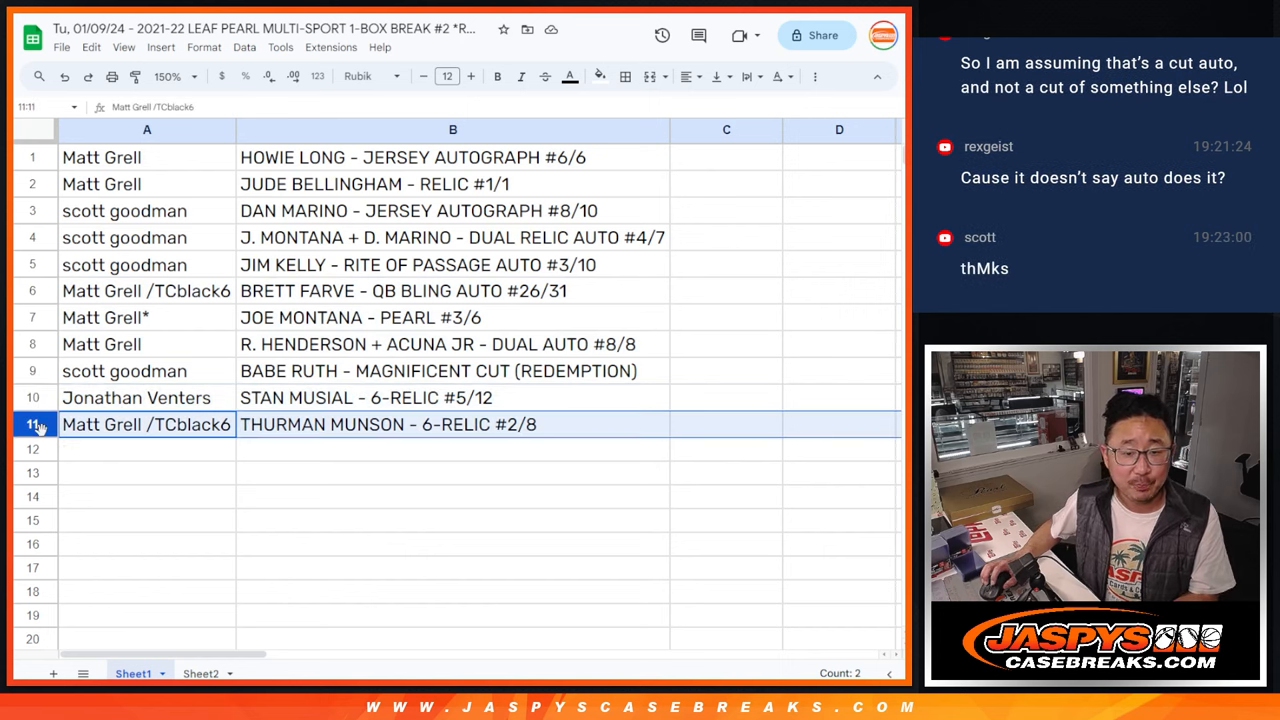